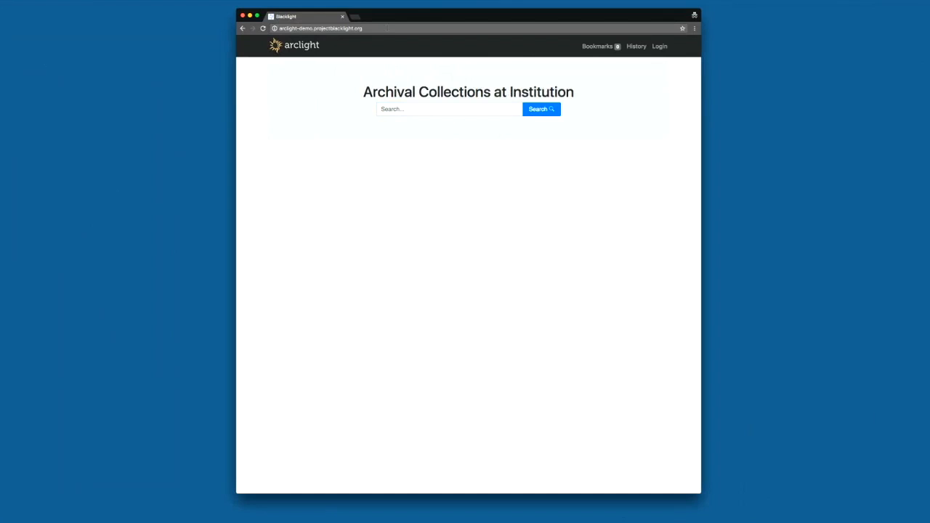
Step: Run a blank search to list all 36 archival results
click(320, 28)
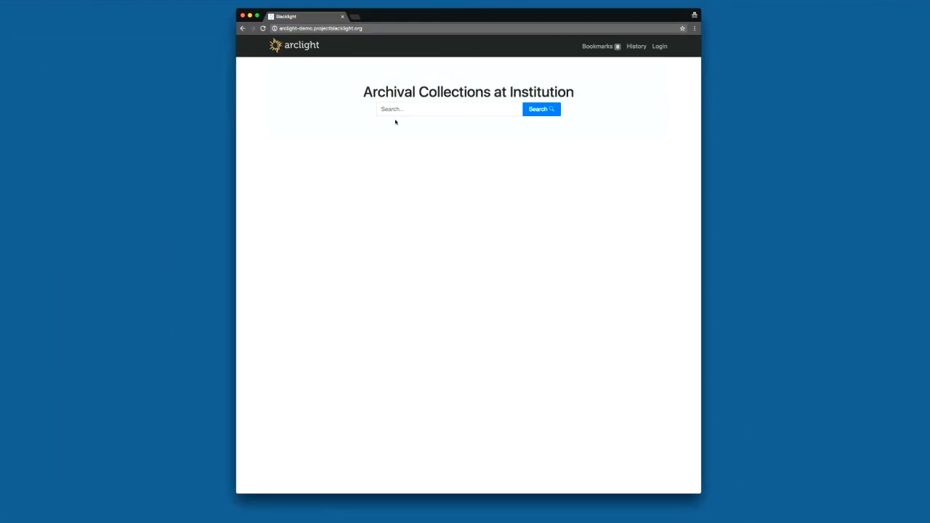
mouse_move(292, 50)
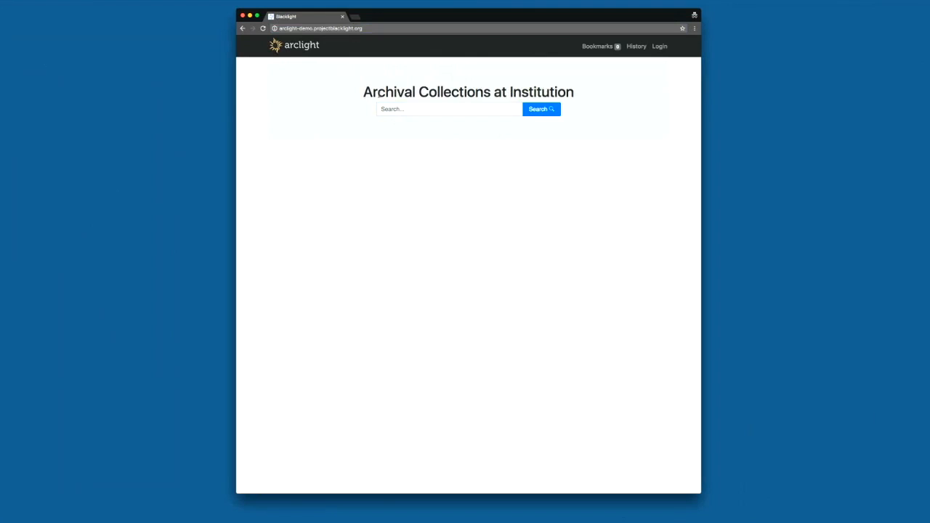
click(448, 109)
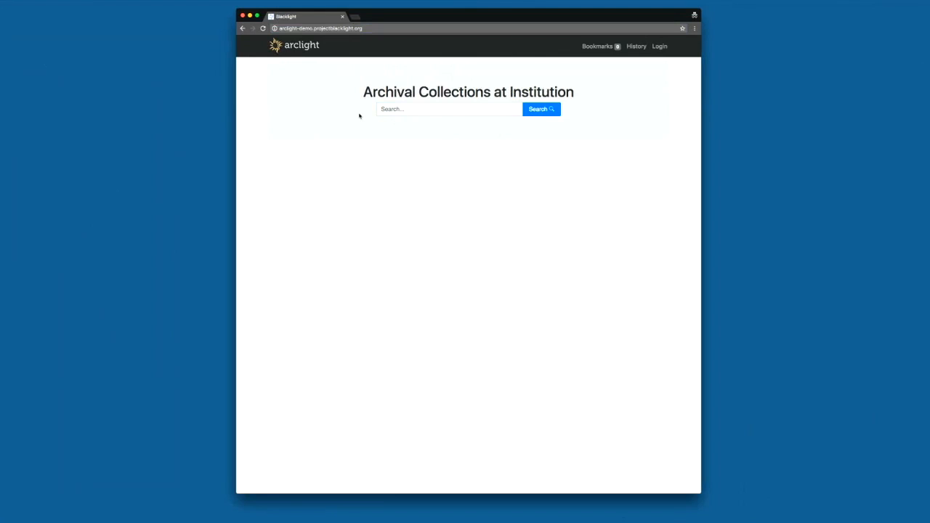
mouse_move(552, 138)
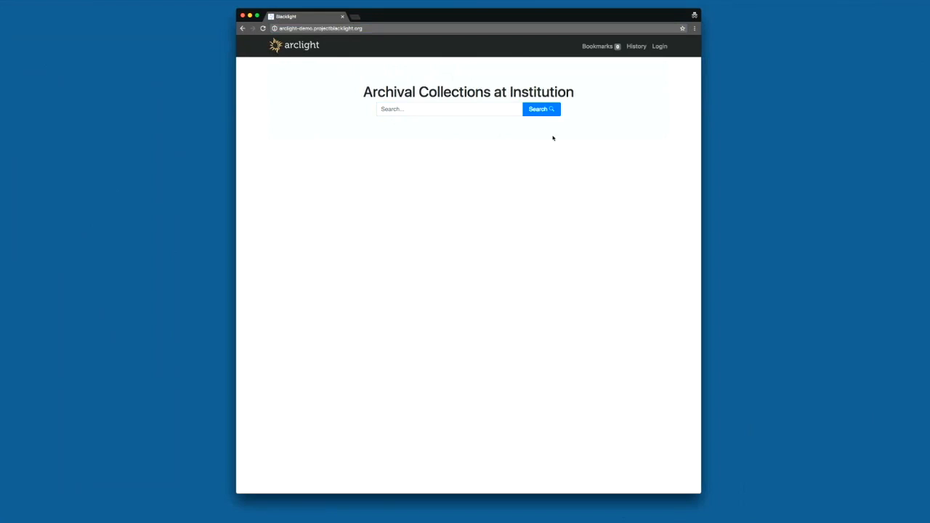
click(541, 109)
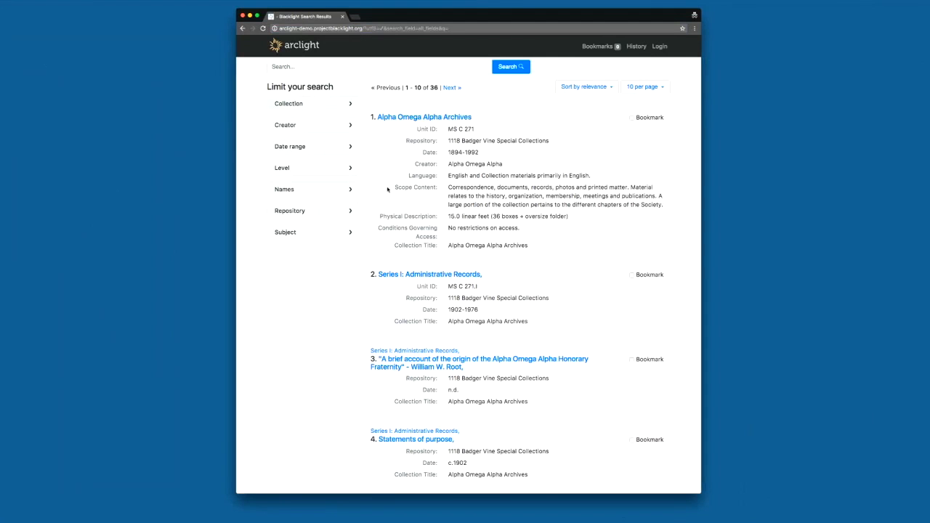
scroll(down, 3)
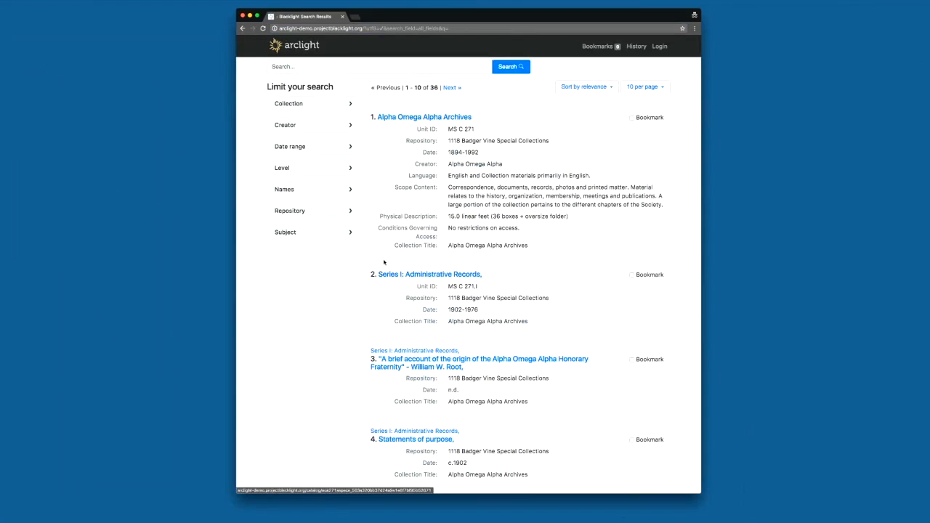
Step: Expand the Repository, Subject, Level, Names and Date range (1894–1993) facets
click(290, 210)
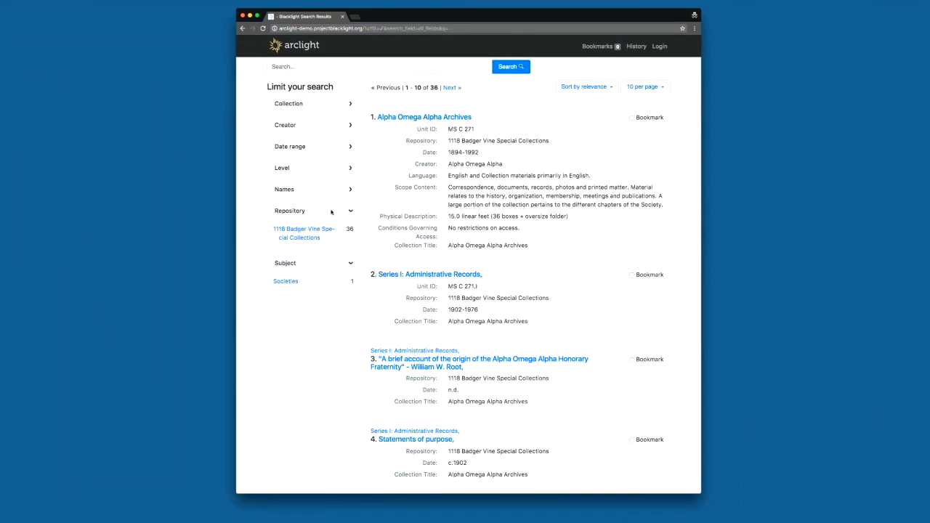
click(283, 188)
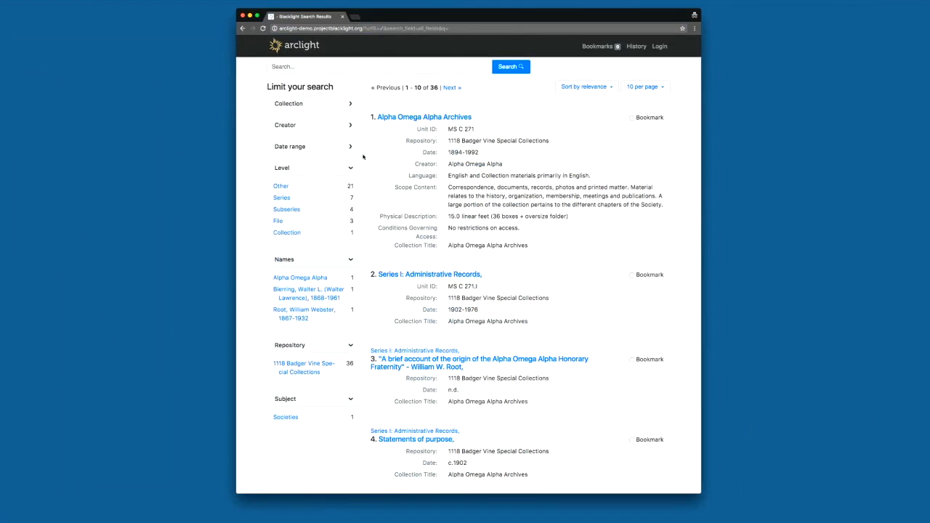
click(290, 146)
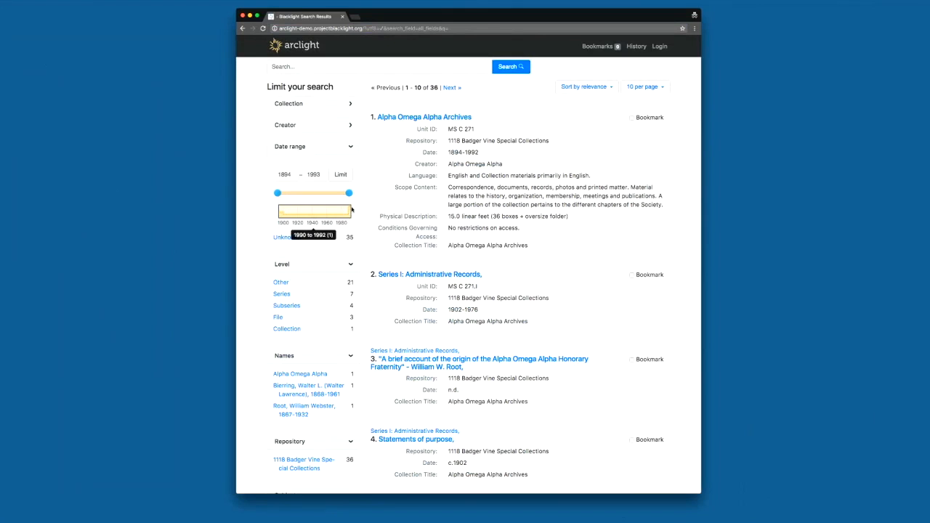
Step: Limit the date range to 1972–1993 for one result, then start over to restore all 36
drag(277, 192, 280, 192)
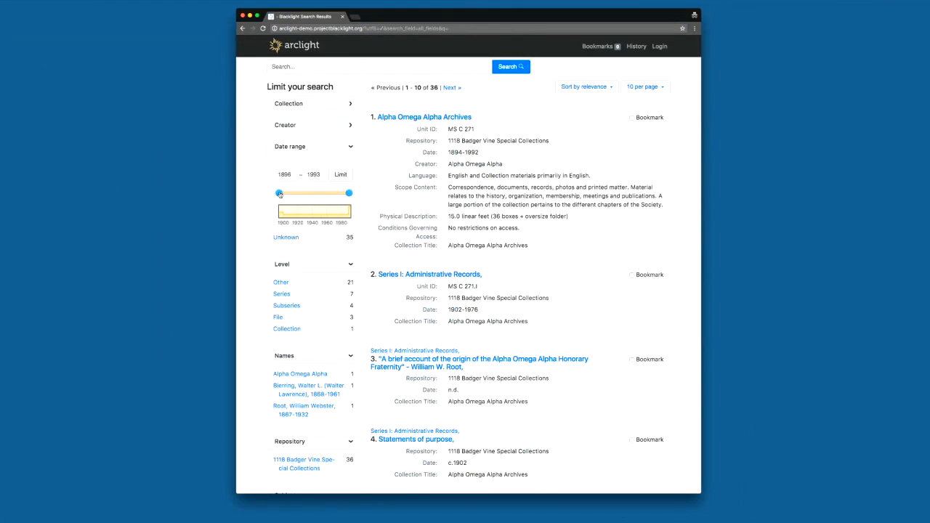
drag(279, 193, 334, 193)
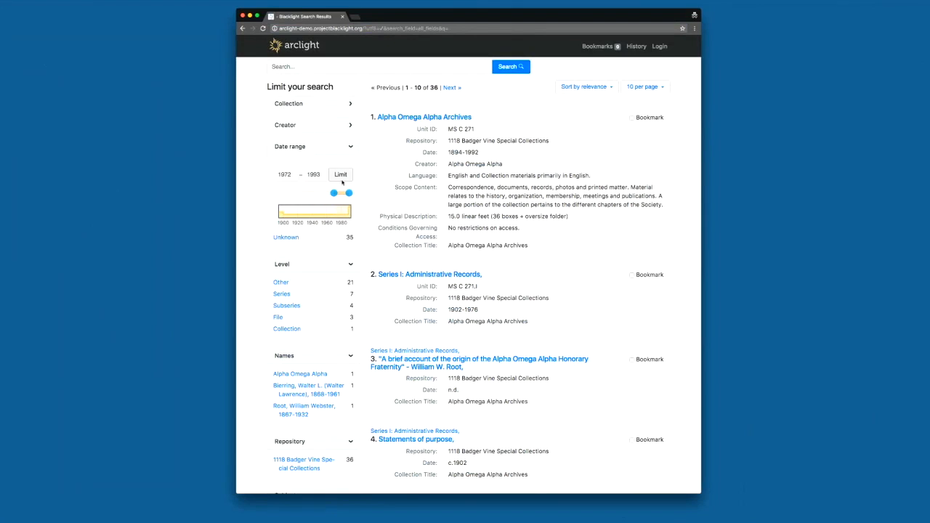
click(340, 175)
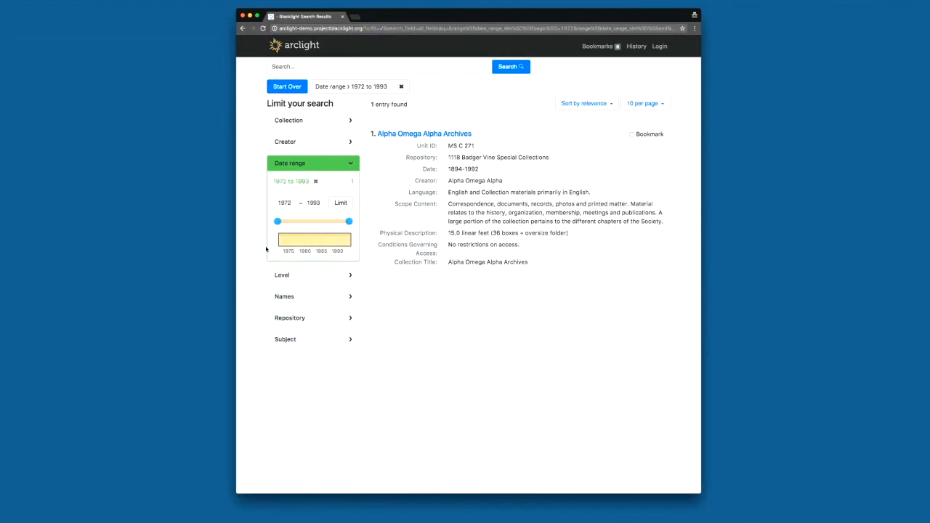
mouse_move(330, 189)
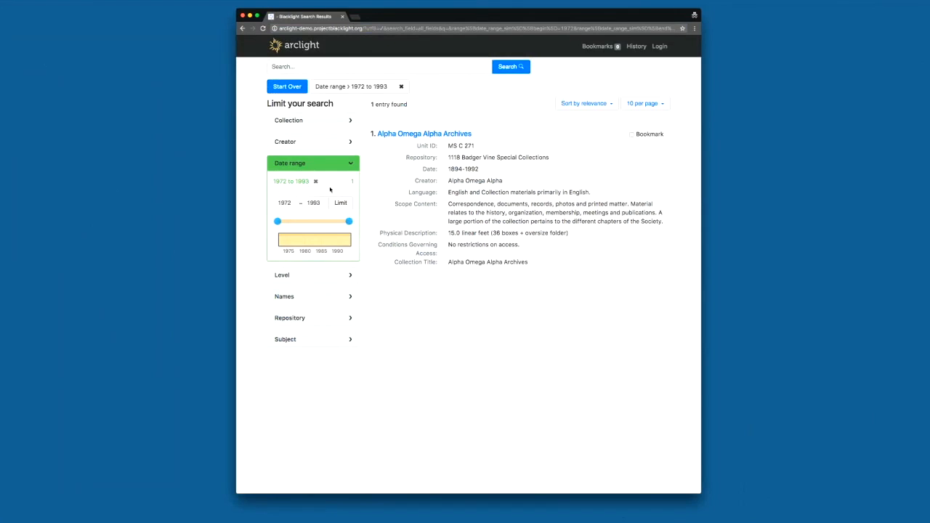
click(401, 86)
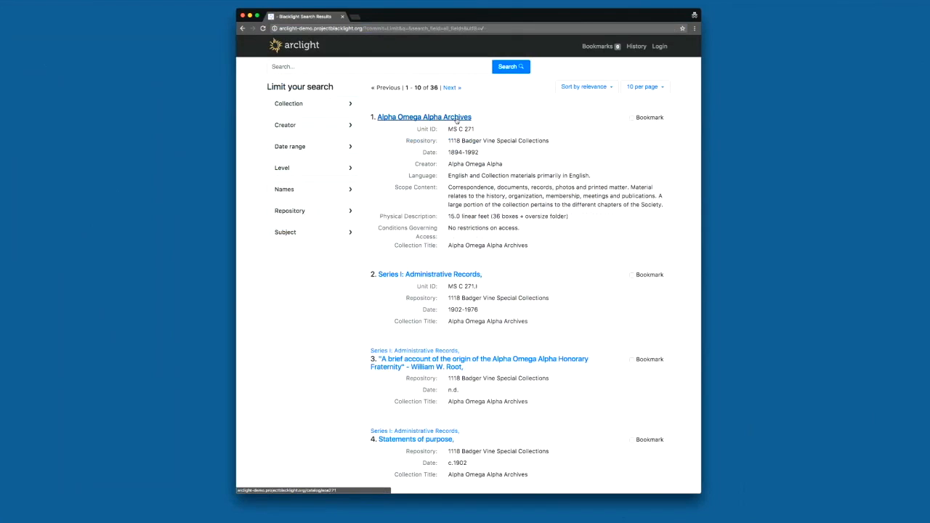
Step: Open the 'Alpha Omega Alpha Archives' result and highlight its 1894-1992 date span
click(423, 116)
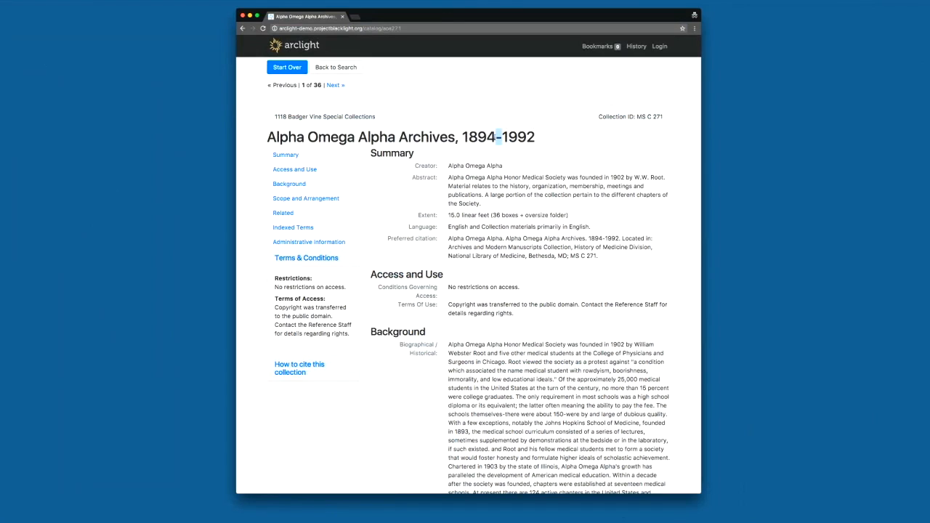
double_click(285, 136)
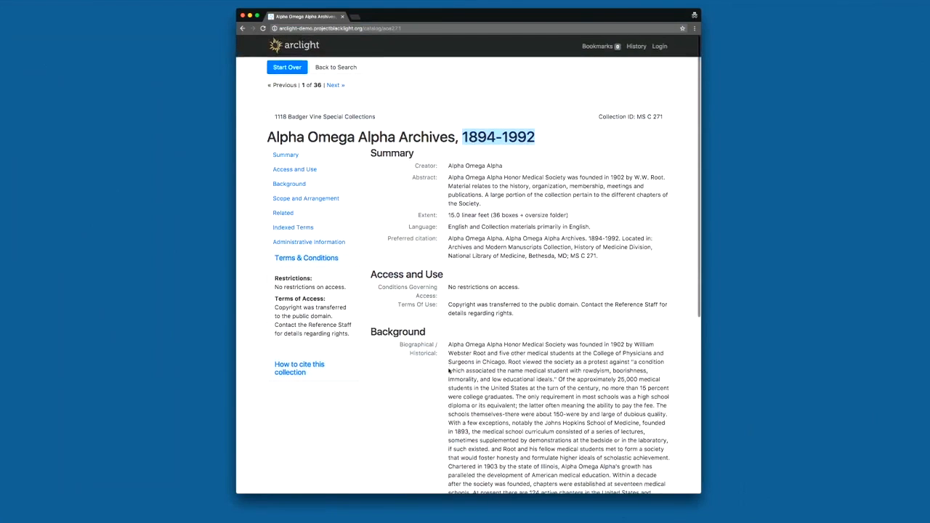
scroll(down, 3)
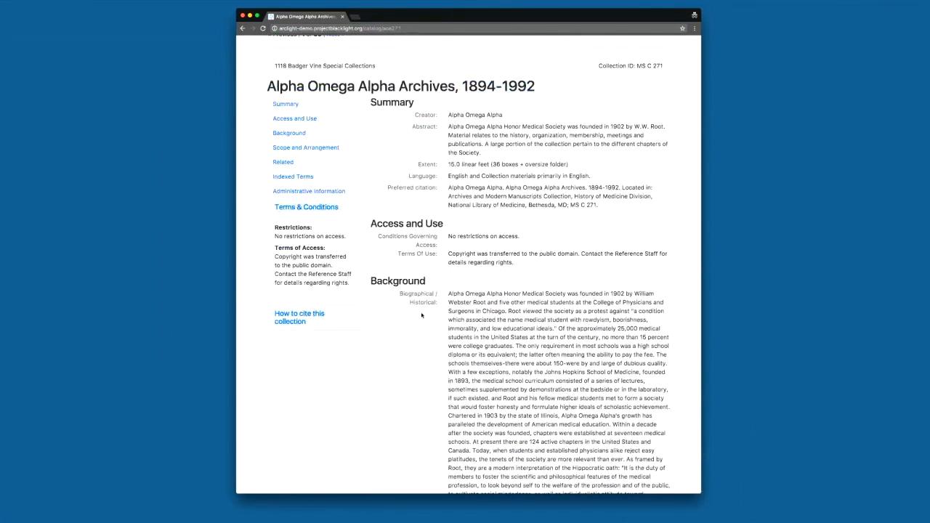
Step: Jump to the Related section from the collection page's left sidebar
scroll(down, 3)
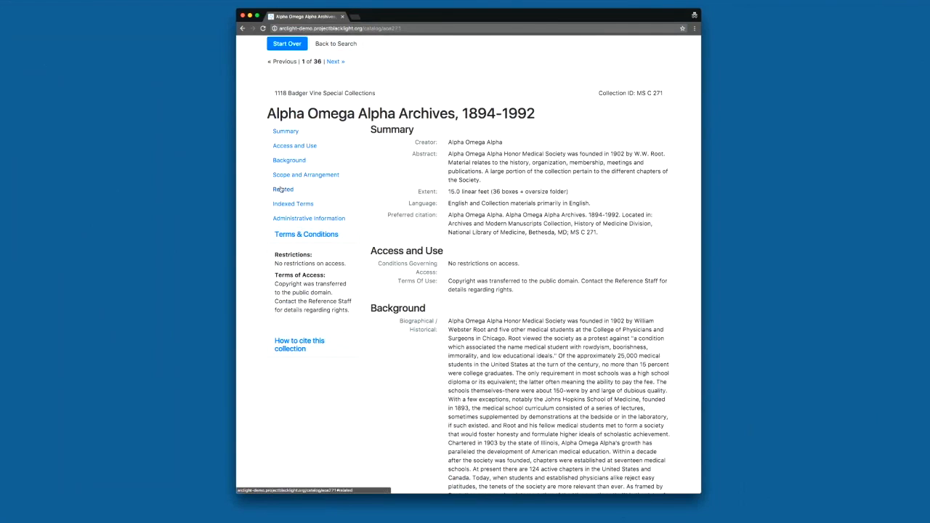
click(282, 189)
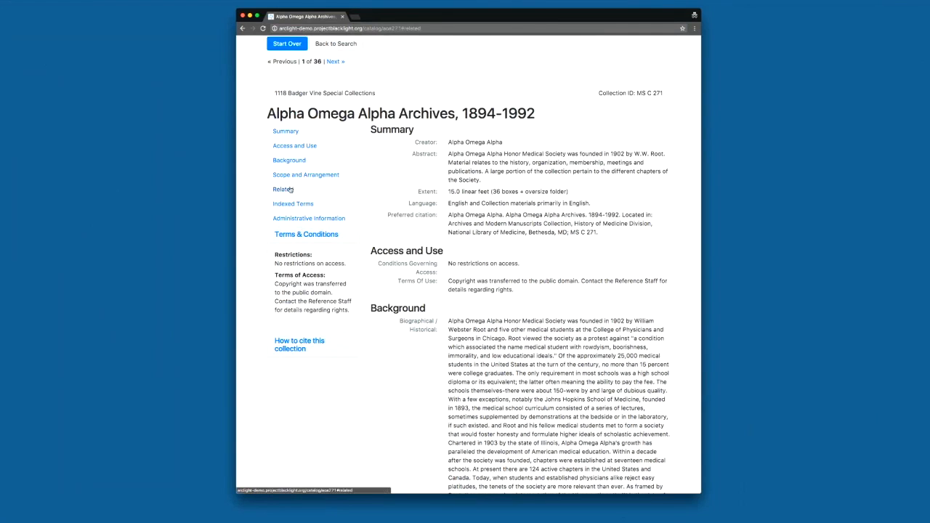
scroll(down, 3)
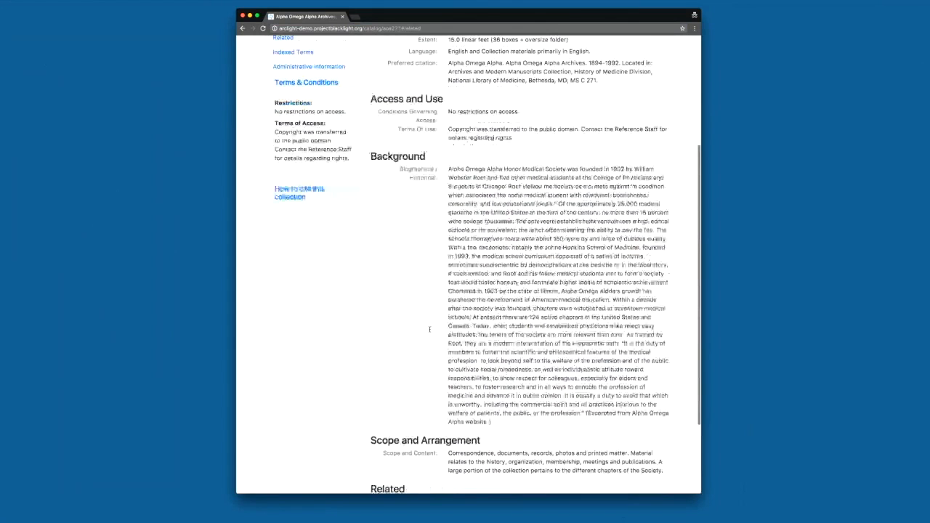
scroll(up, 3)
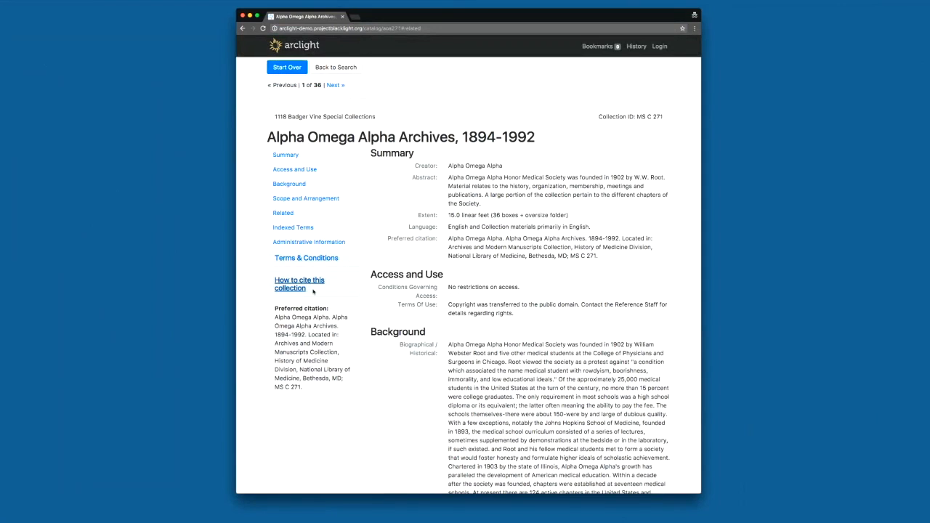
mouse_move(299, 283)
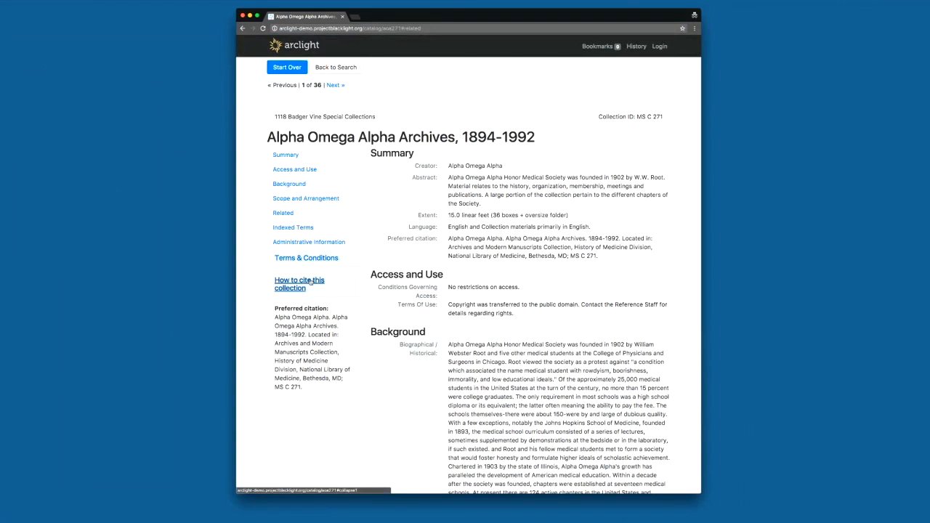
Step: Toggle 'How to cite this collection' to collapse the citation panel
click(305, 258)
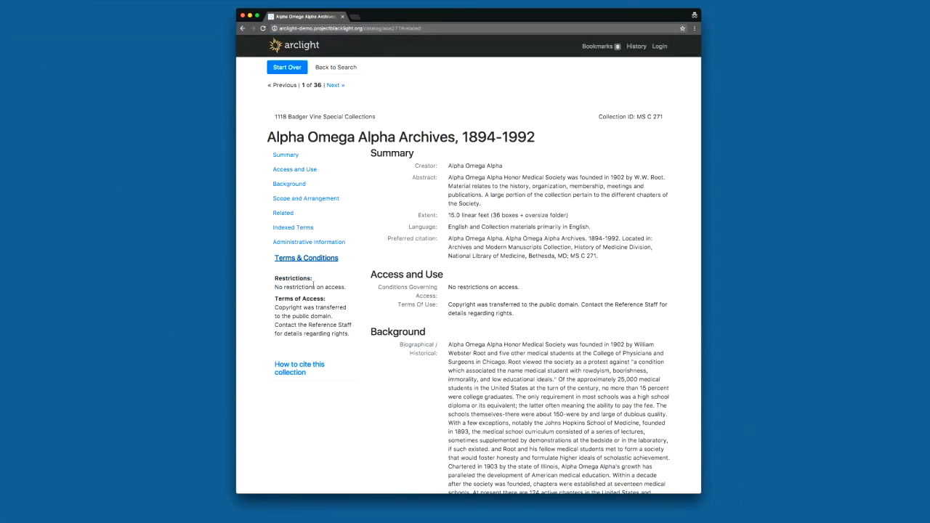
mouse_move(299, 367)
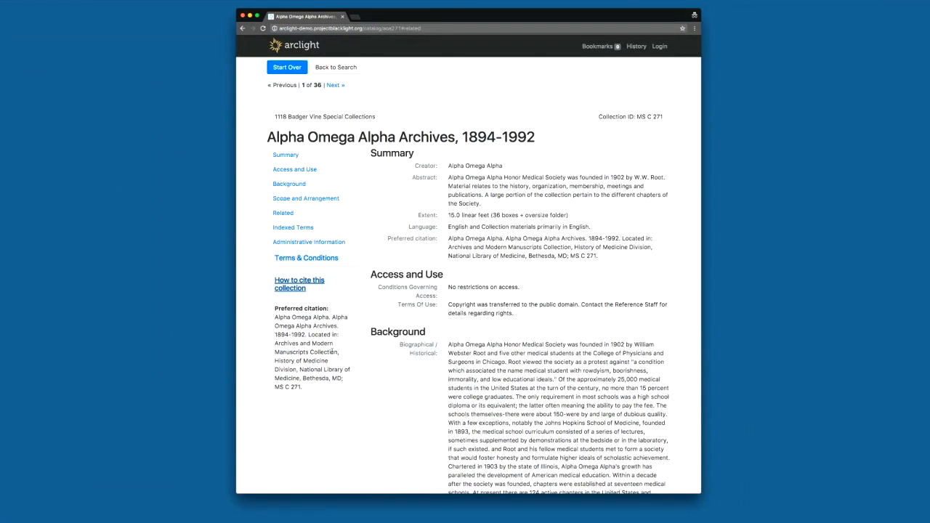
mouse_move(527, 98)
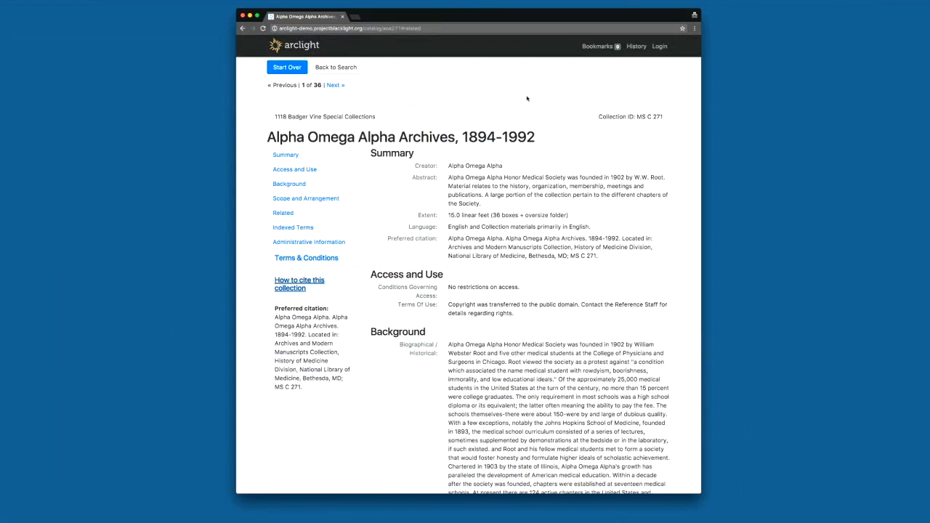